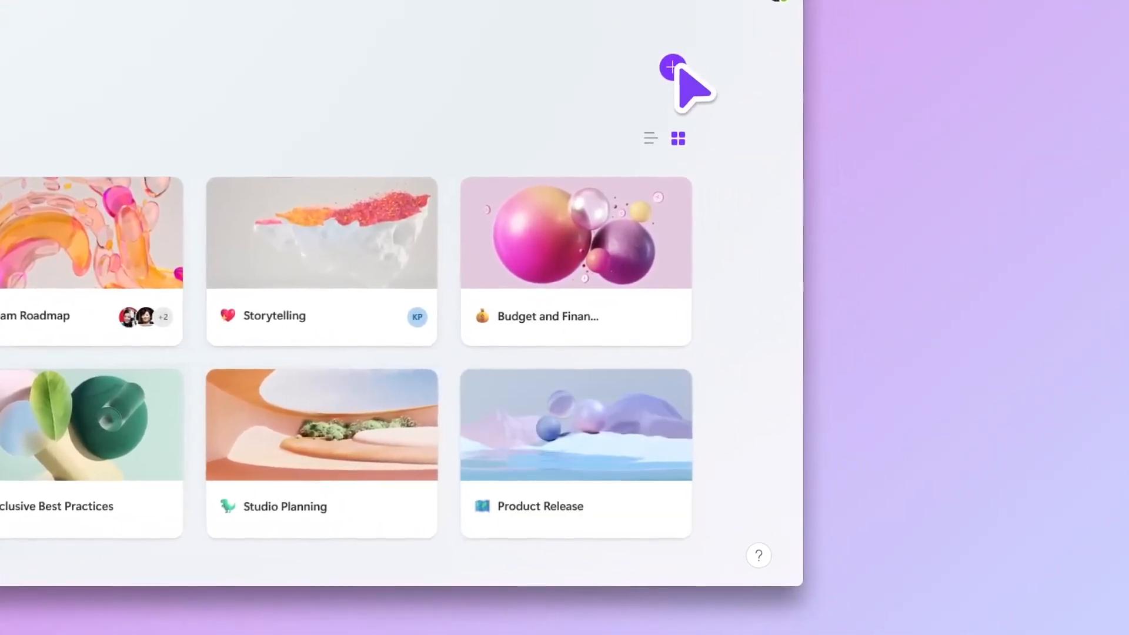
Begin a new Loop workspace from the workspaces gallery
left_click(671, 66)
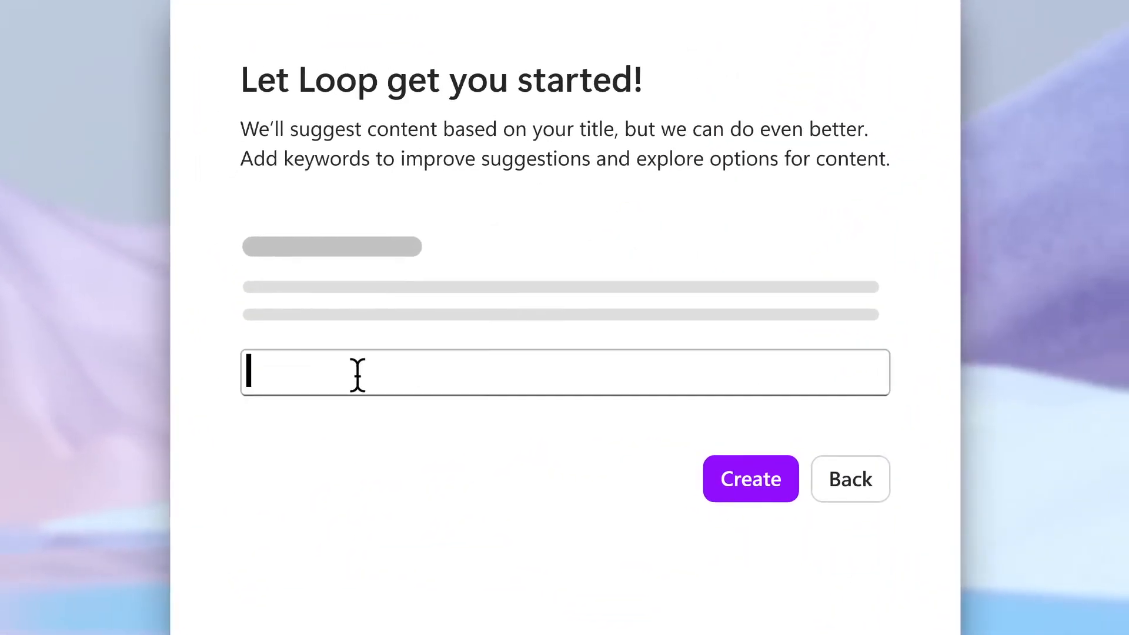
Title the workspace 'Marketing', create it, and add a suggested document from All Suggestions
type("Marketing")
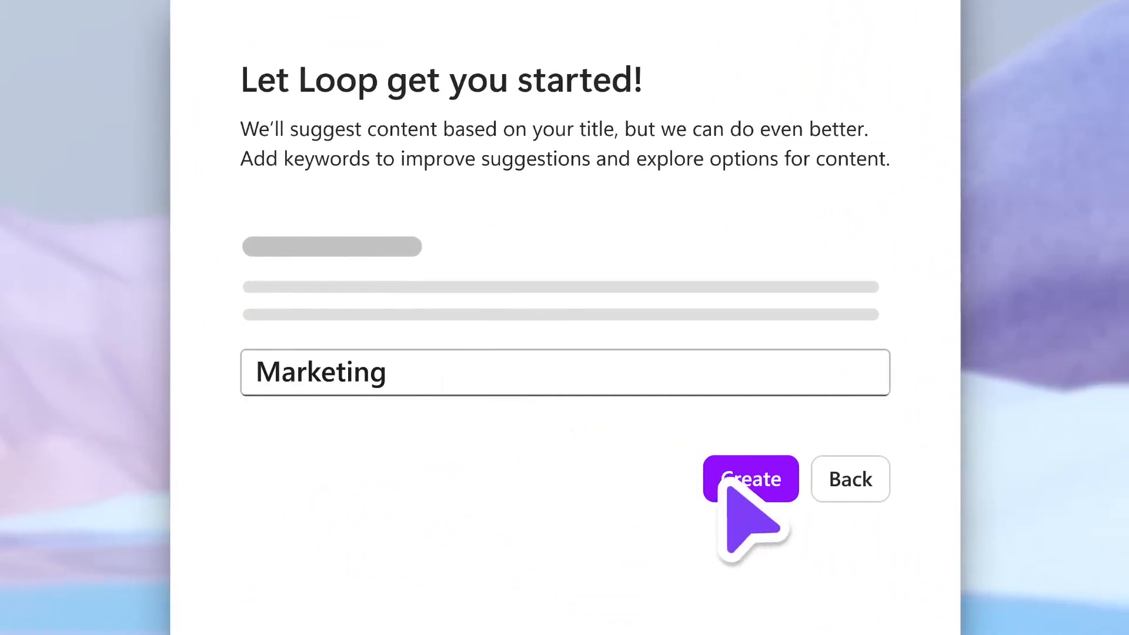
left_click(749, 478)
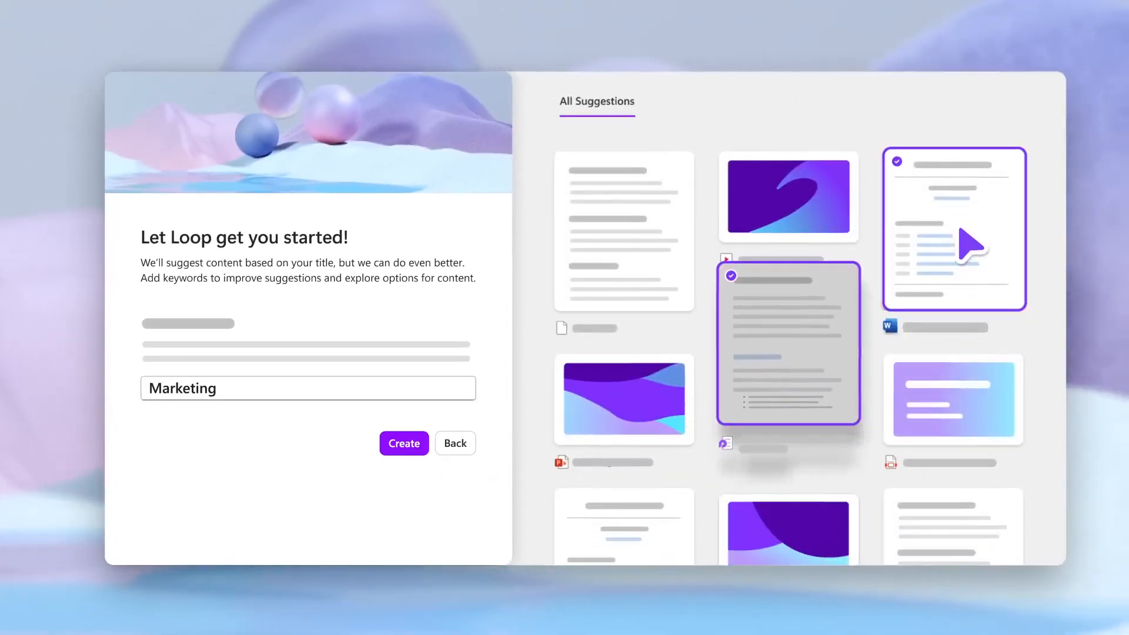
left_click(403, 444)
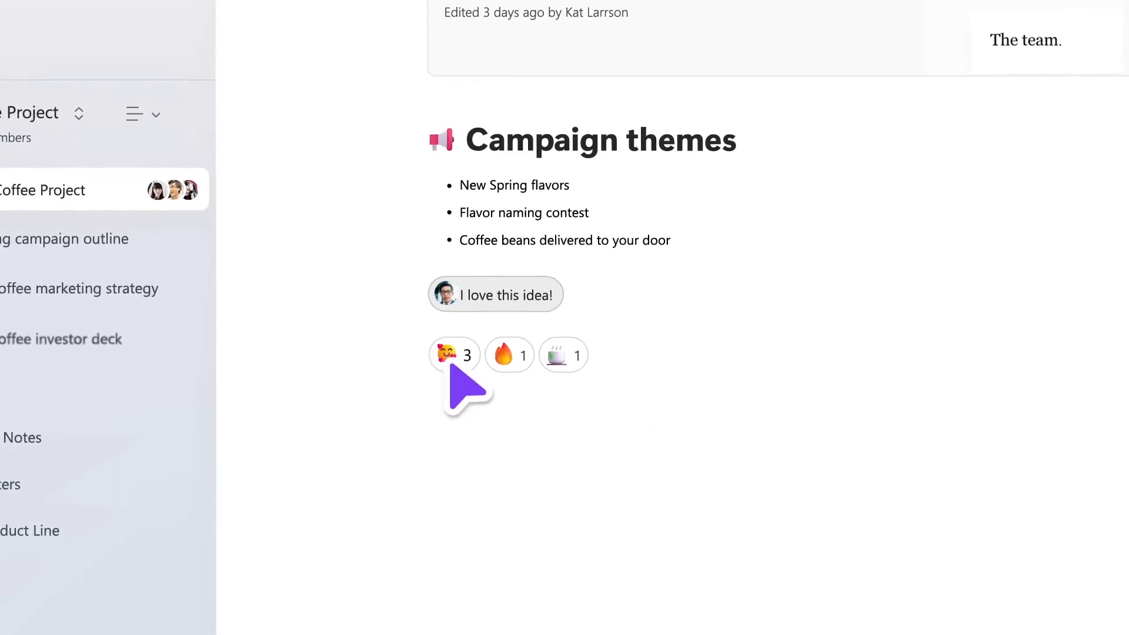
Reply 'Me too! It’s an exciting one.' in the 'I love this idea!' comment thread
left_click(495, 294)
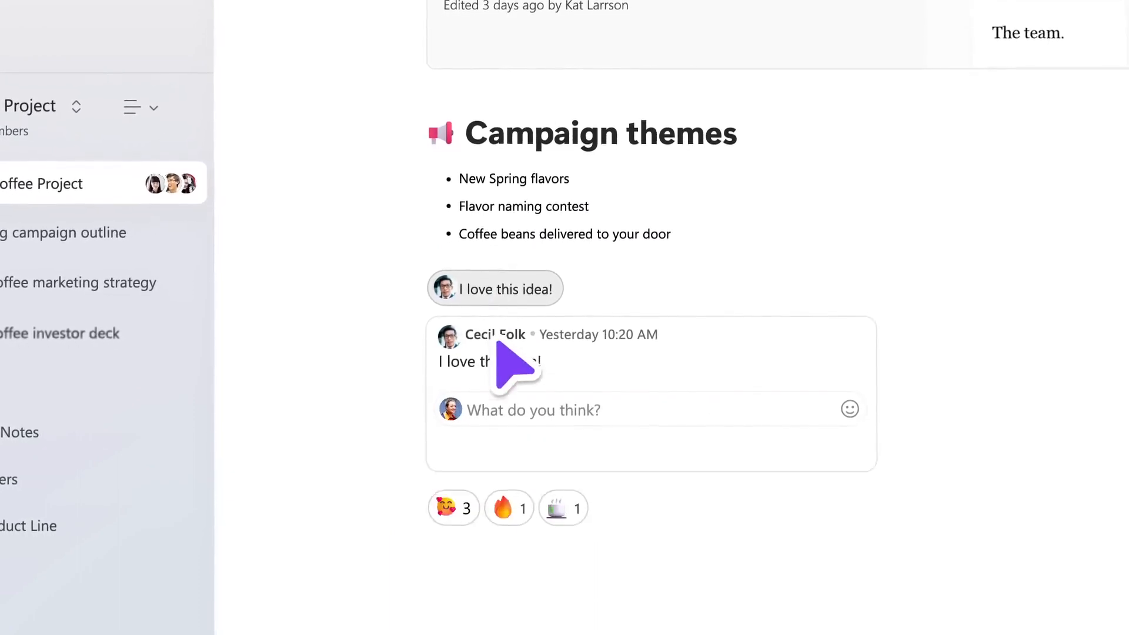
type("Me too! It’s an exciting one.")
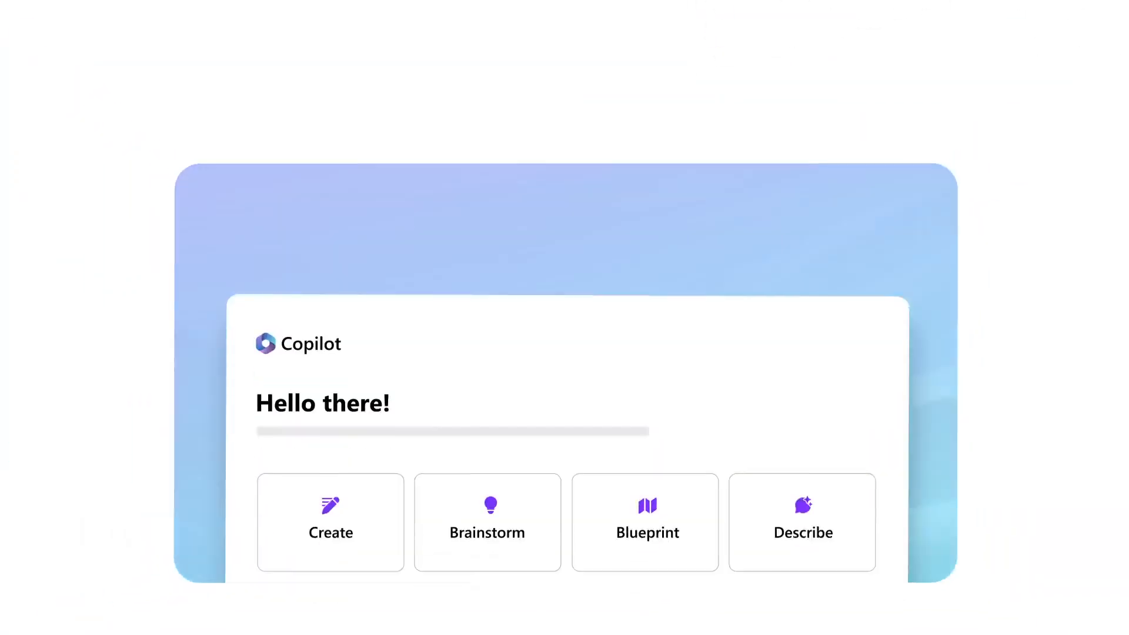
Send Copilot the question 'What are some best practices for running a brain…'
type("What are some best practices for running a brainstorming session?")
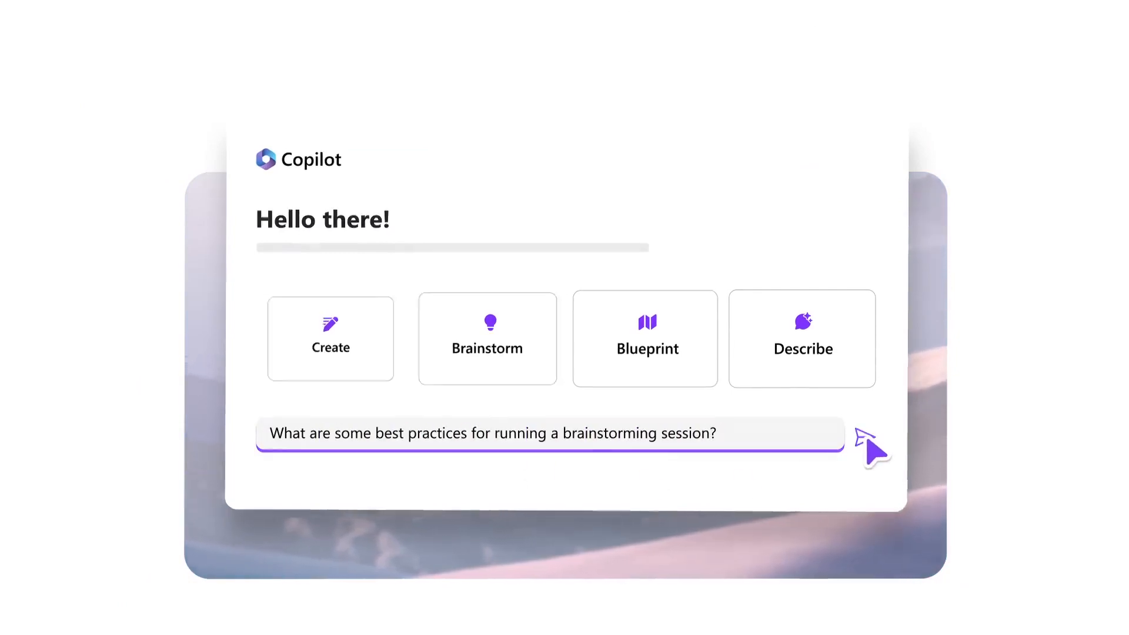
left_click(872, 447)
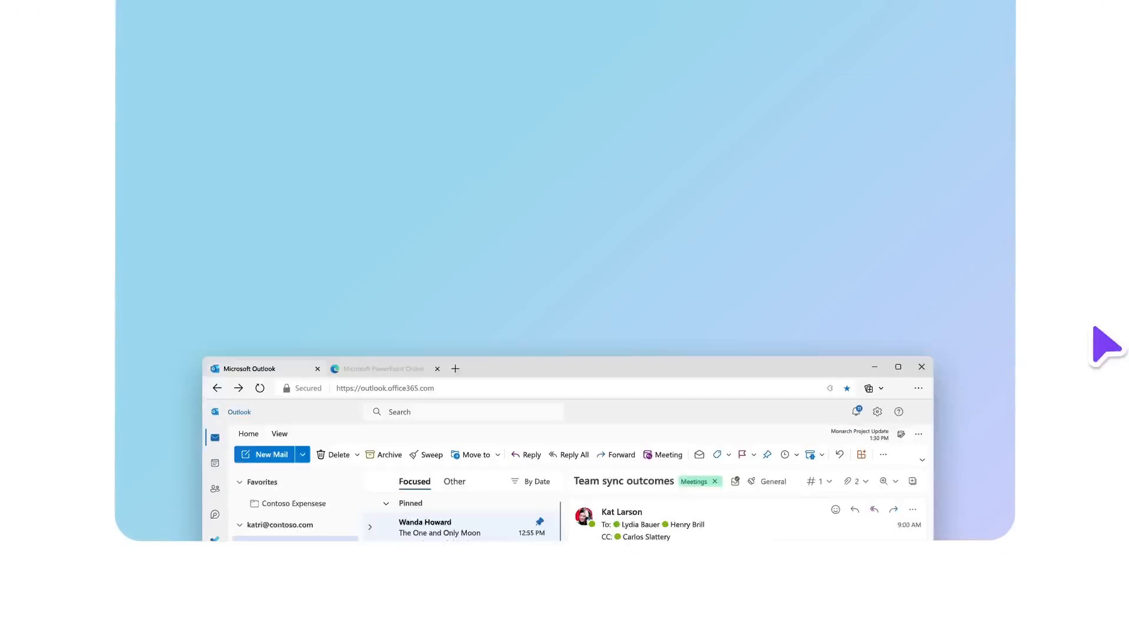
Reveal the Shared locations list for the Marketing Ideas Loop component in the email
left_click(766, 83)
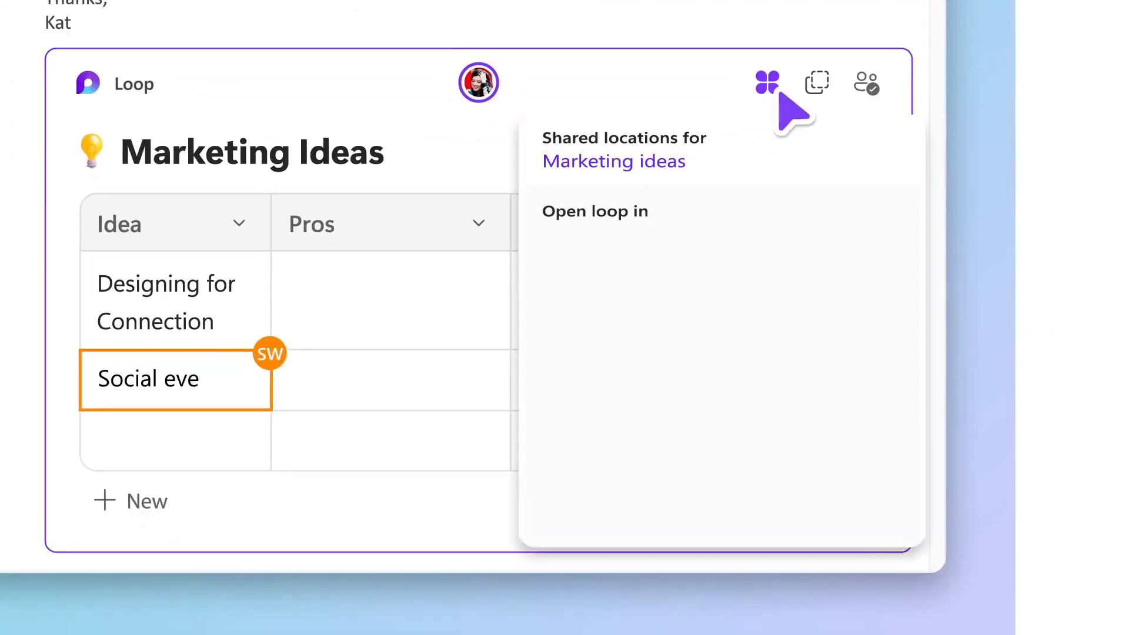